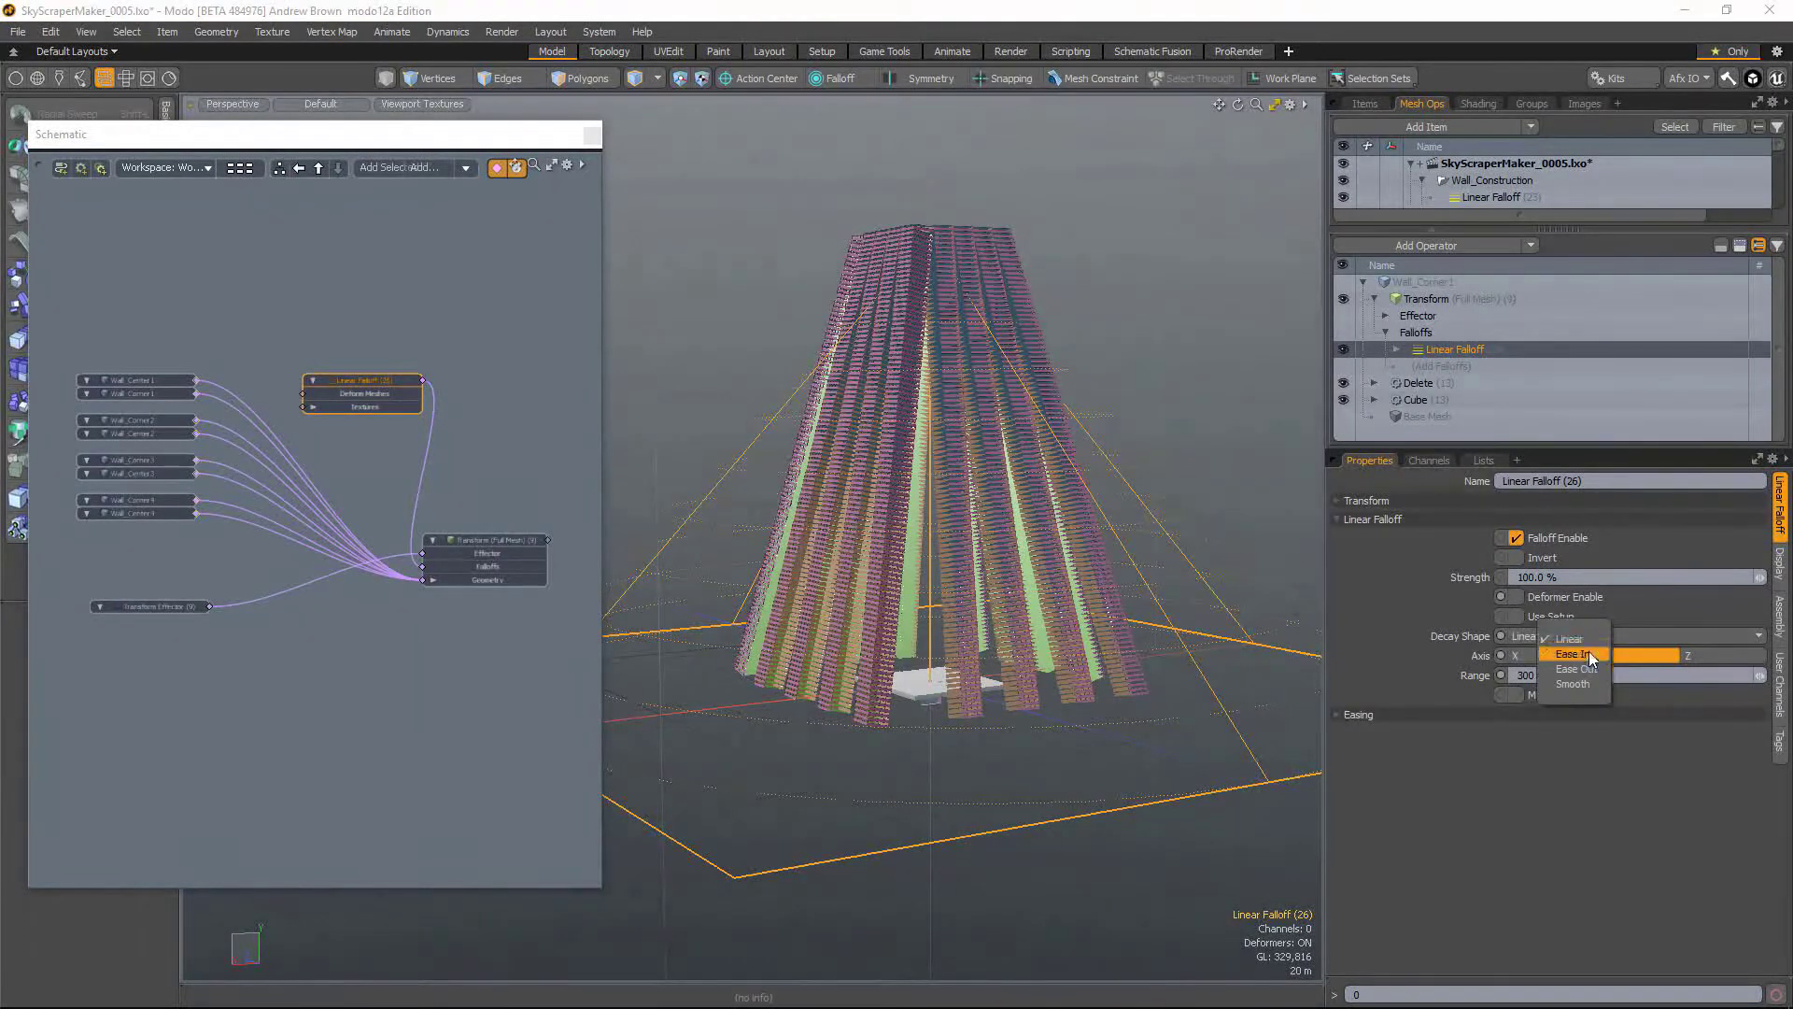
# Preview Ease Out and Smooth decay shapes, restore Linear, and expand the Easing gradient section.
pyautogui.click(1573, 669)
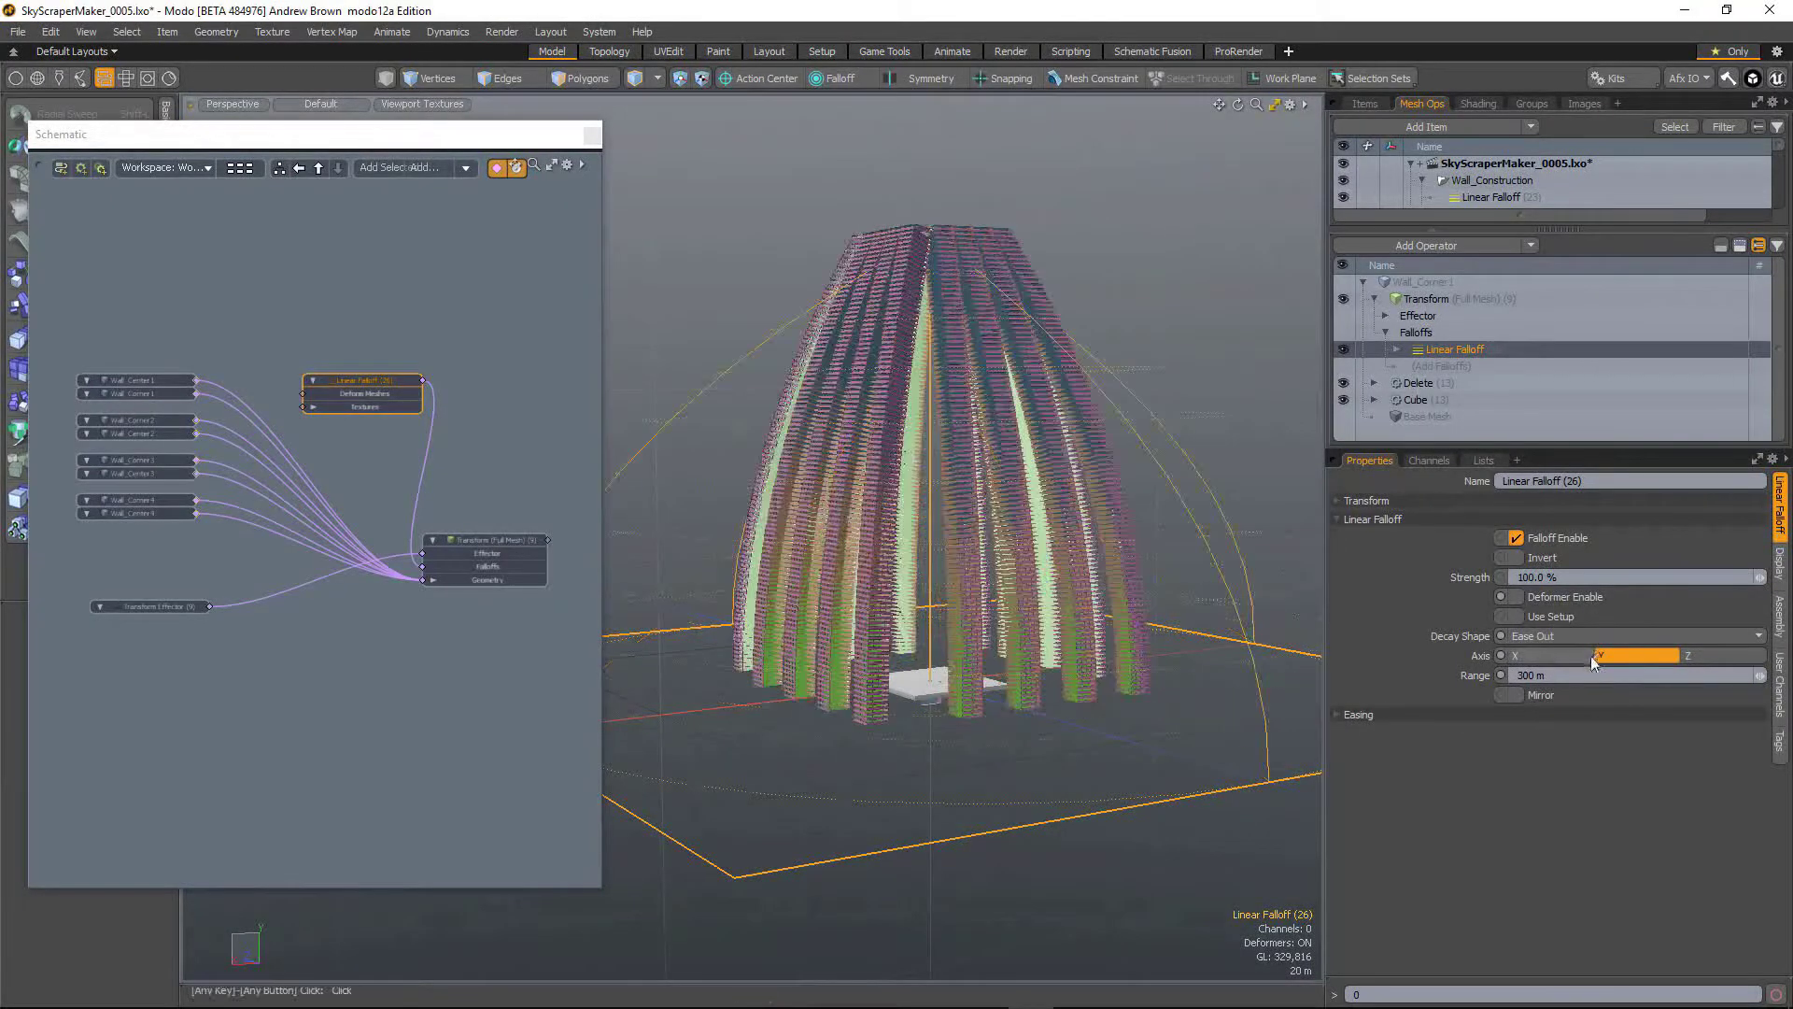
pyautogui.click(1635, 636)
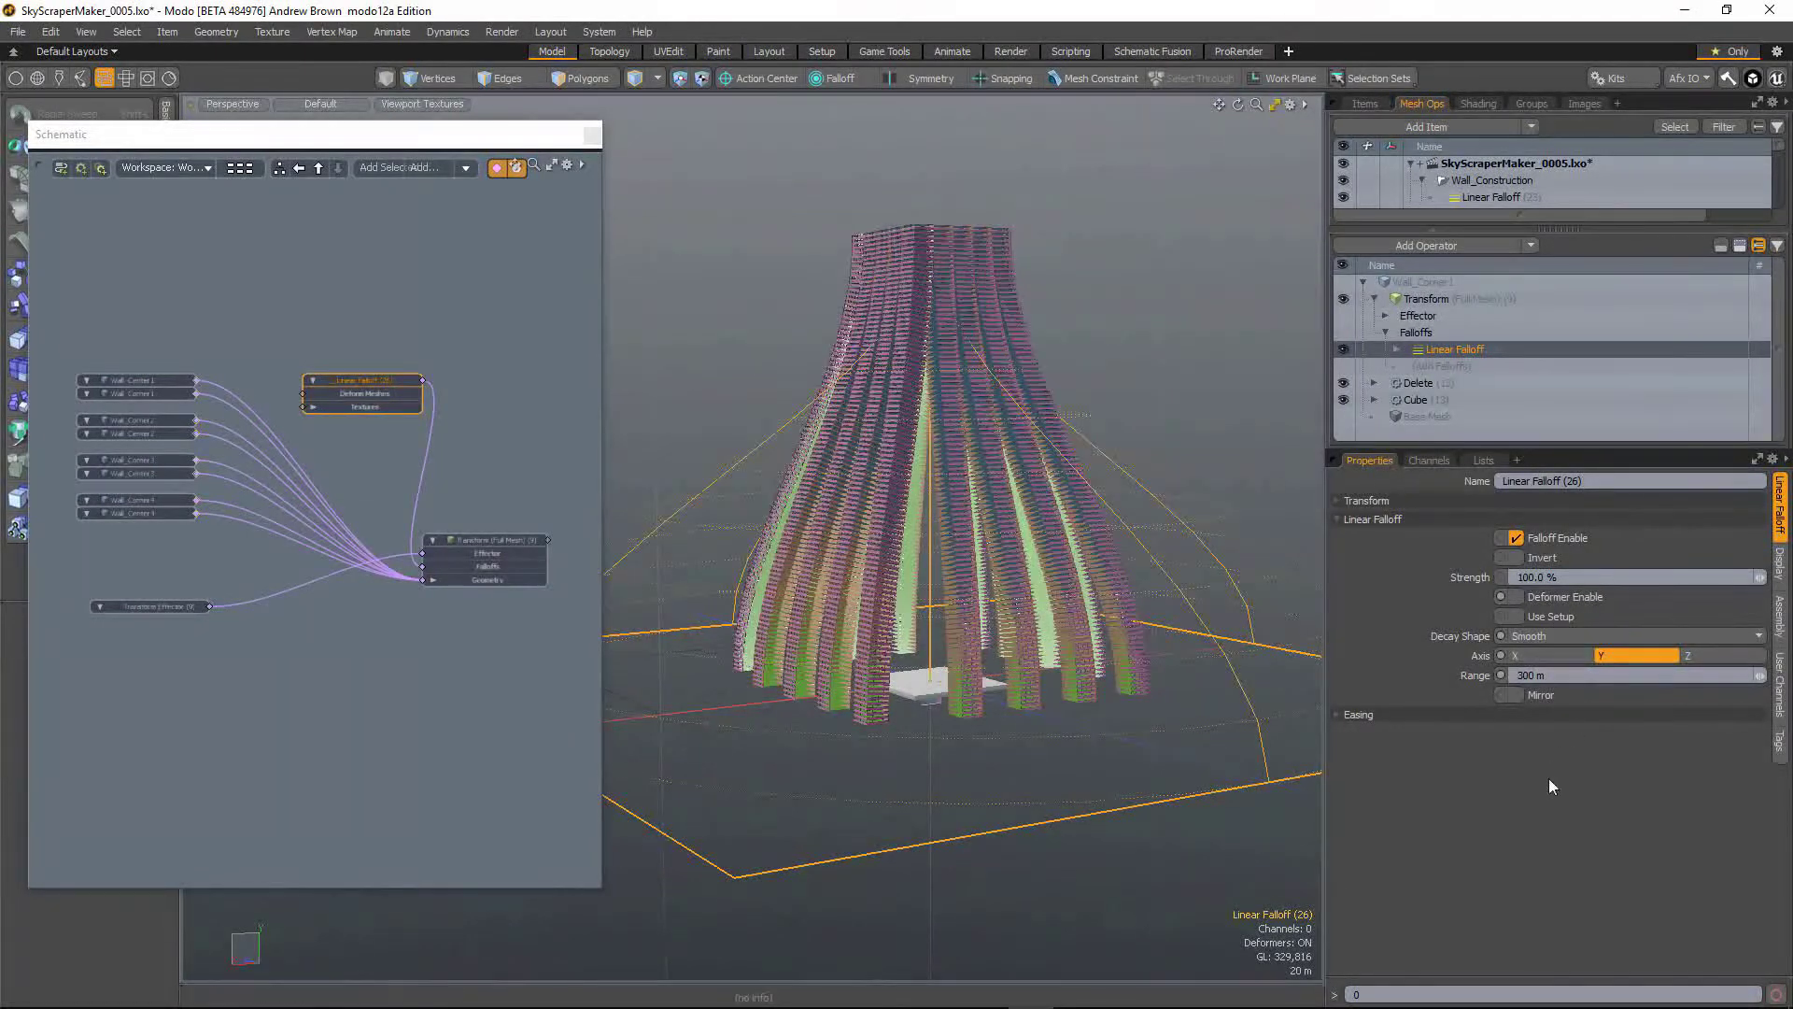
pyautogui.moveTo(1621, 637)
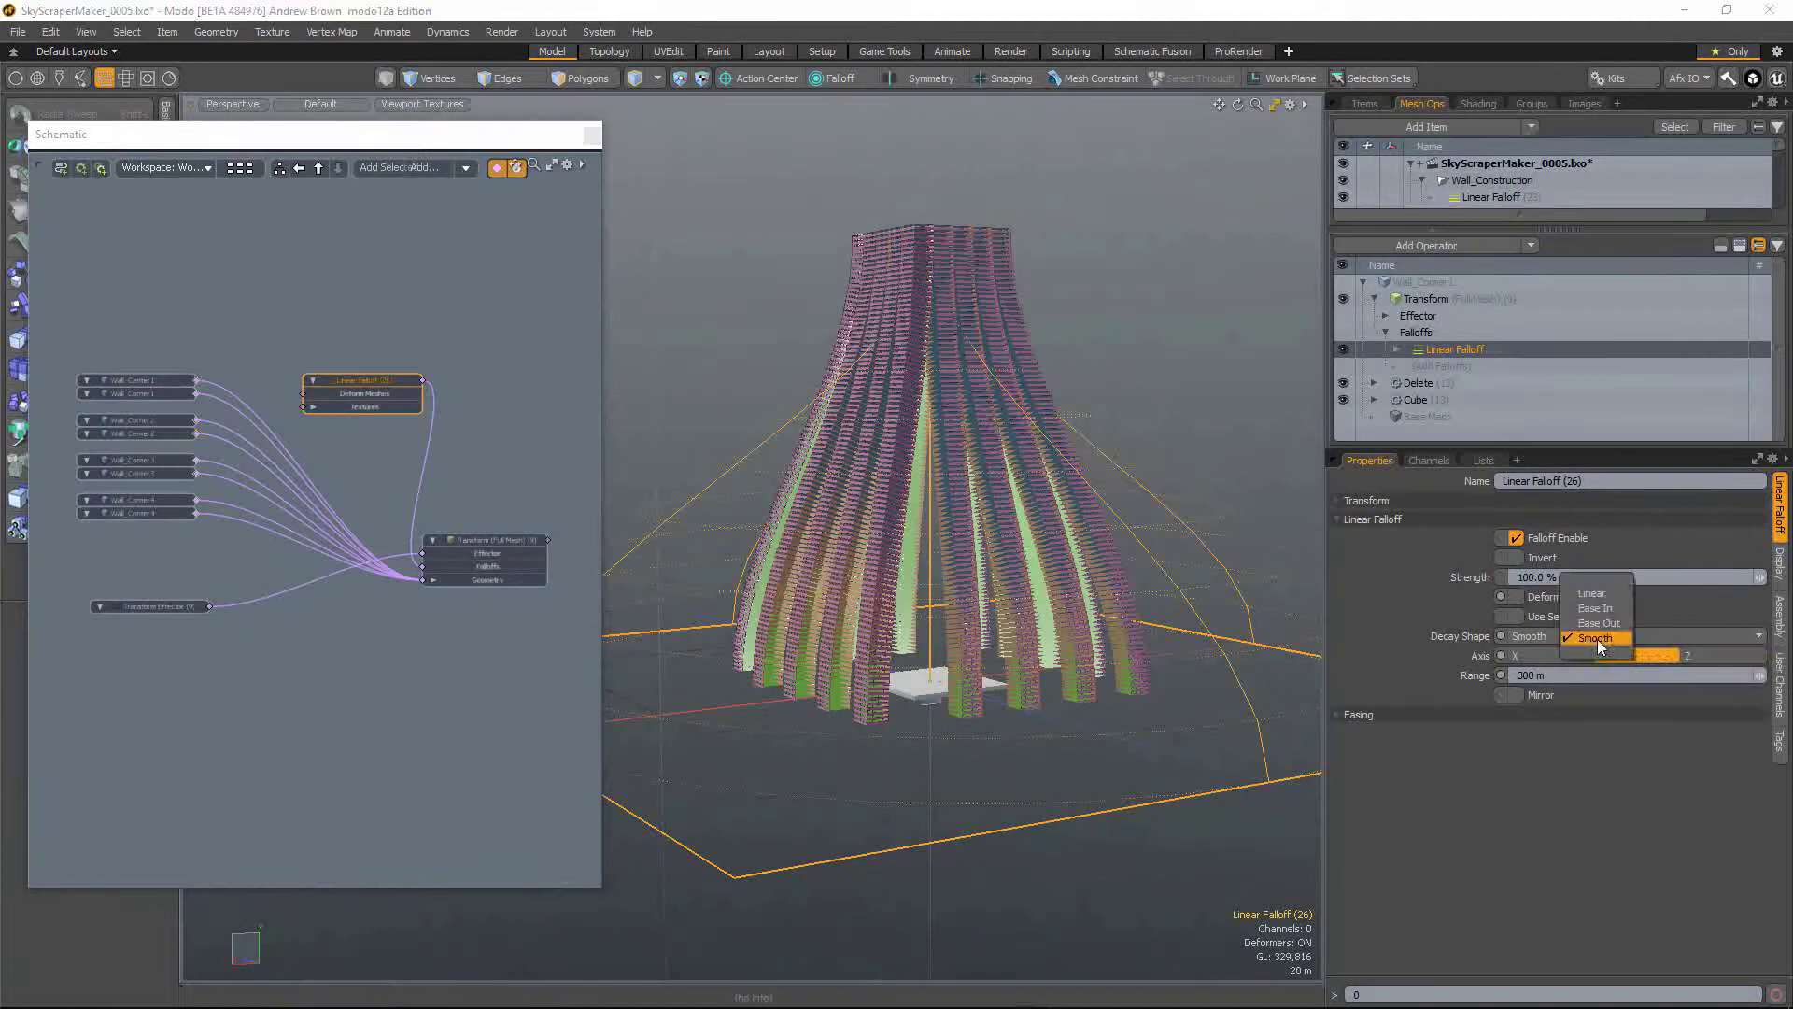
pyautogui.click(1591, 594)
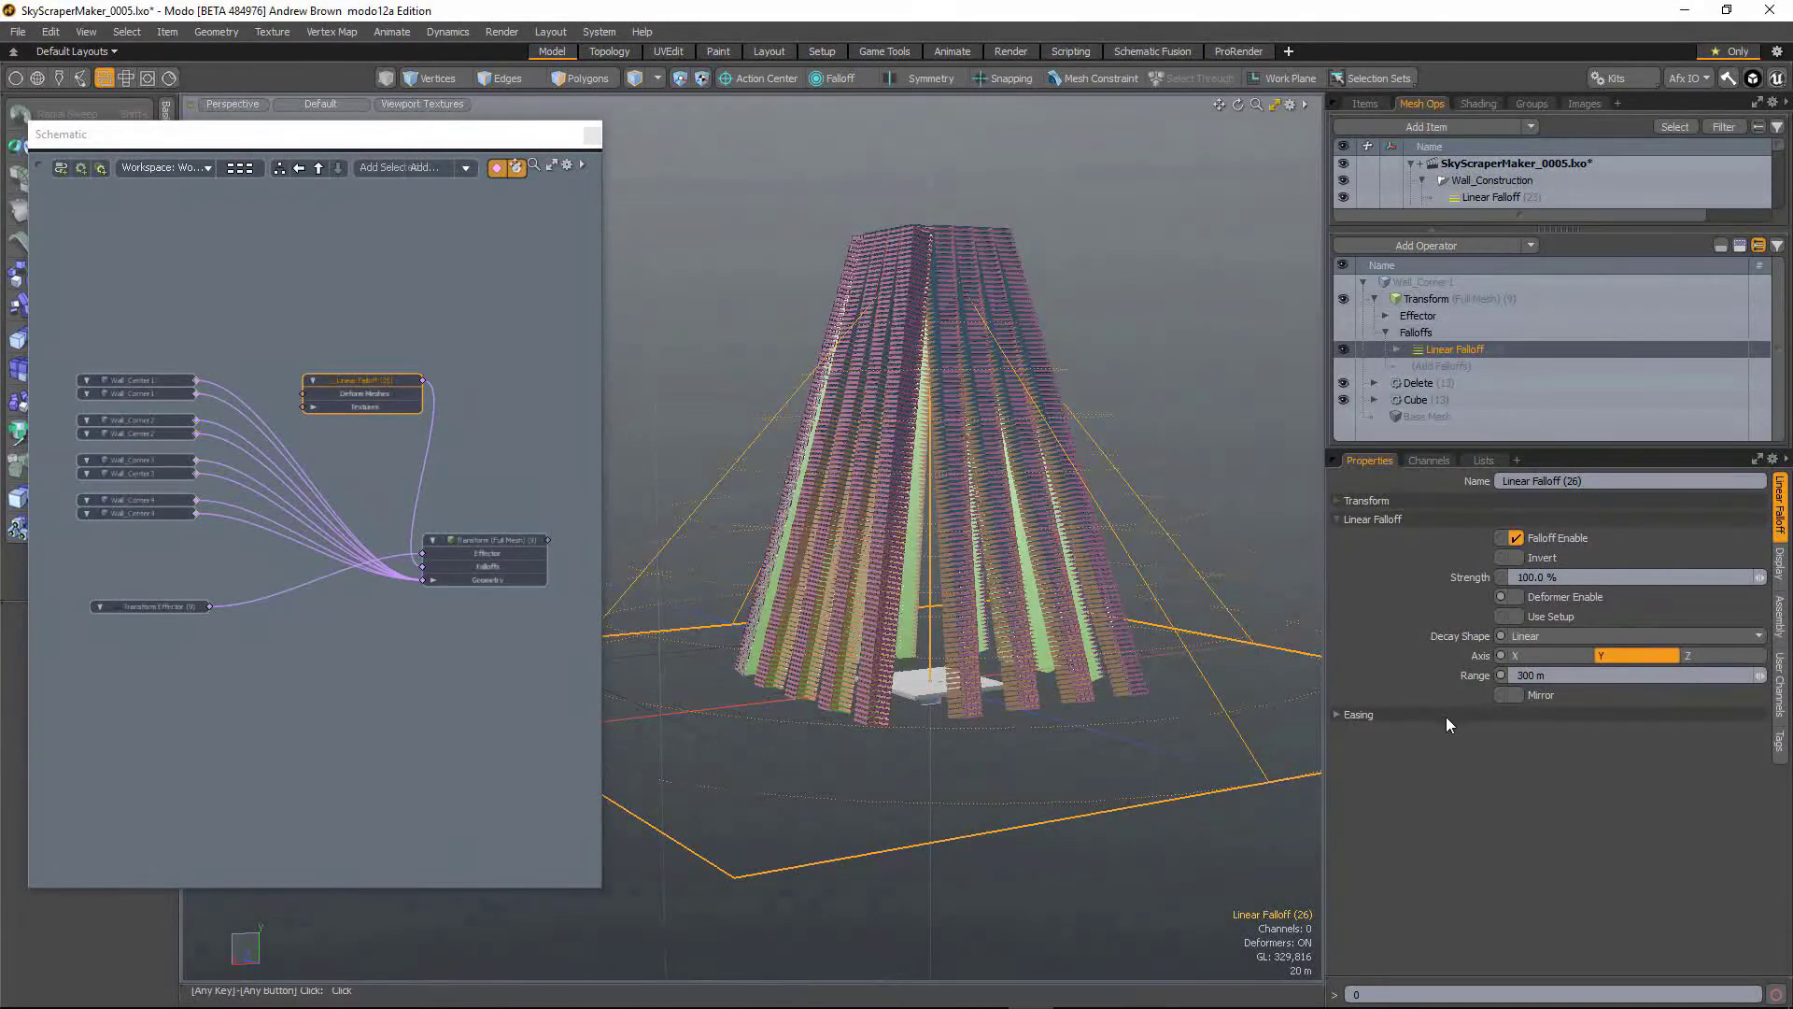
pyautogui.click(1356, 713)
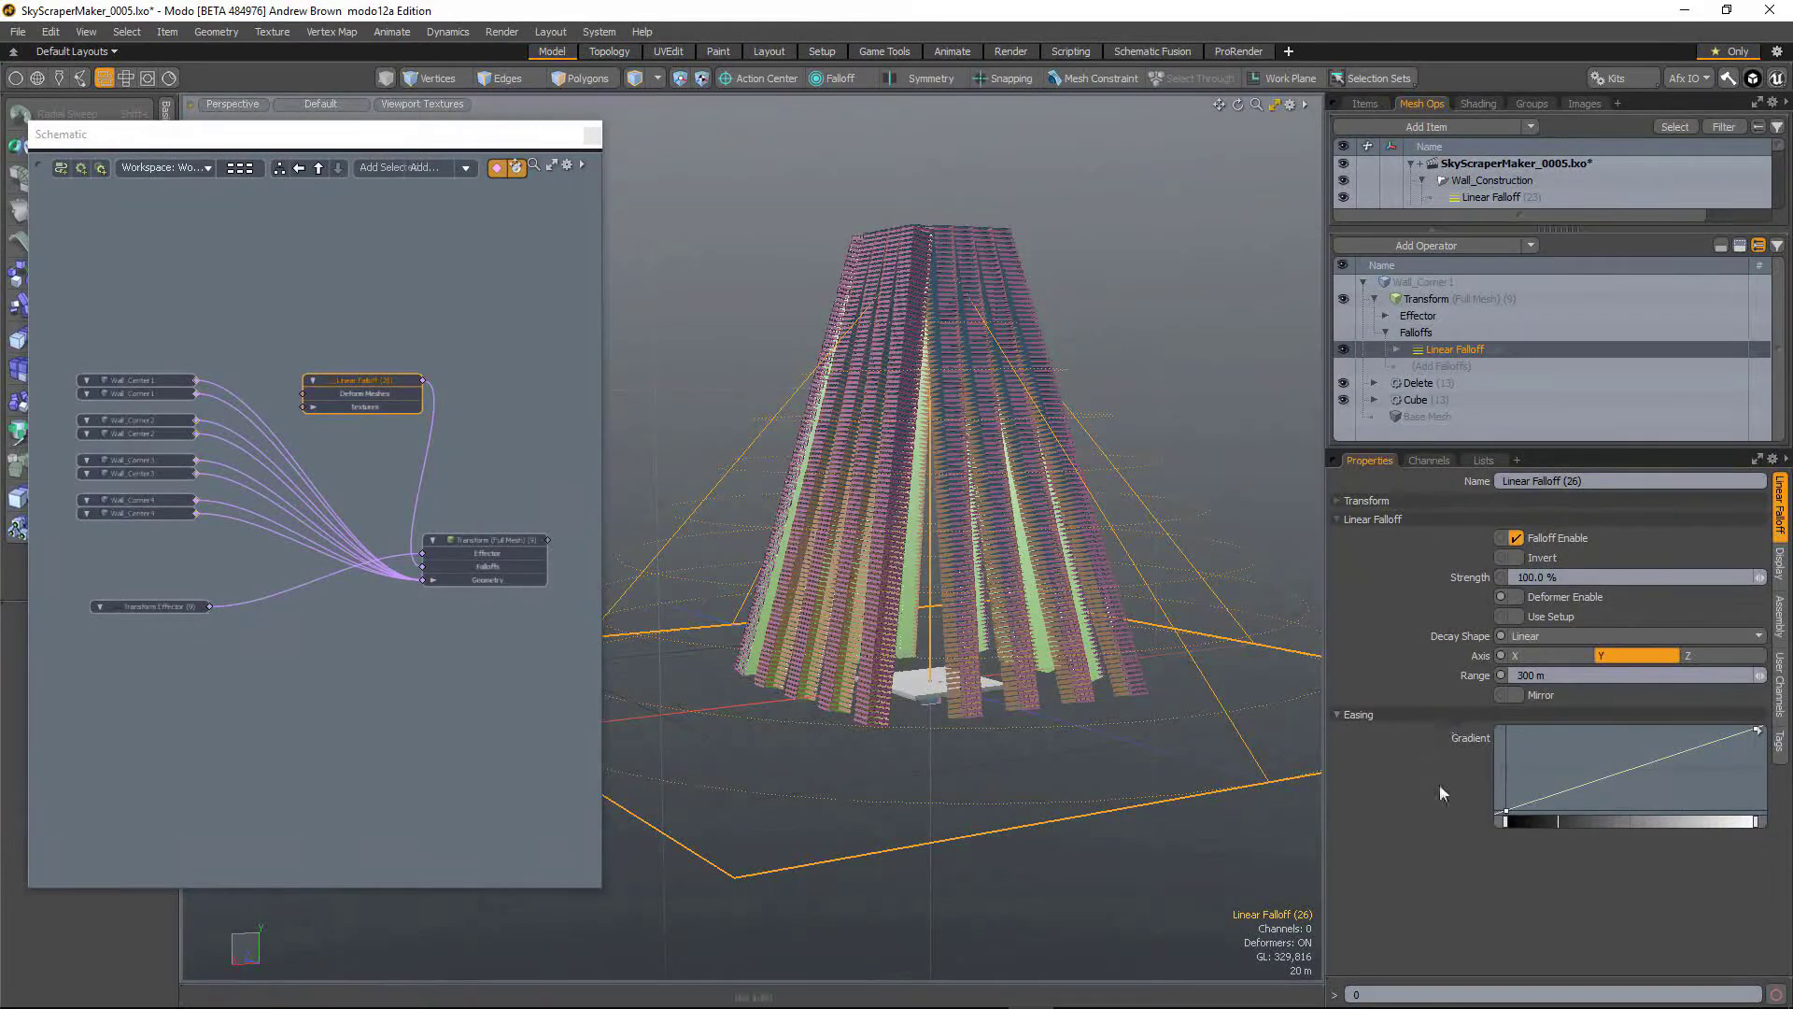